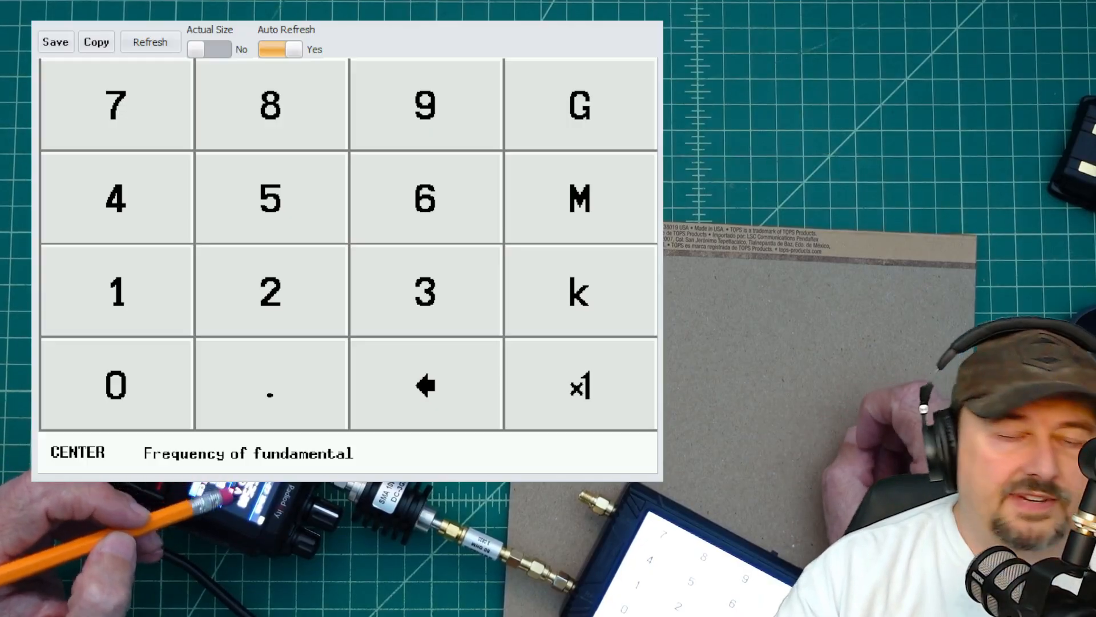
Key in a center frequency of 146 and confirm with the unit key
left_click(116, 290)
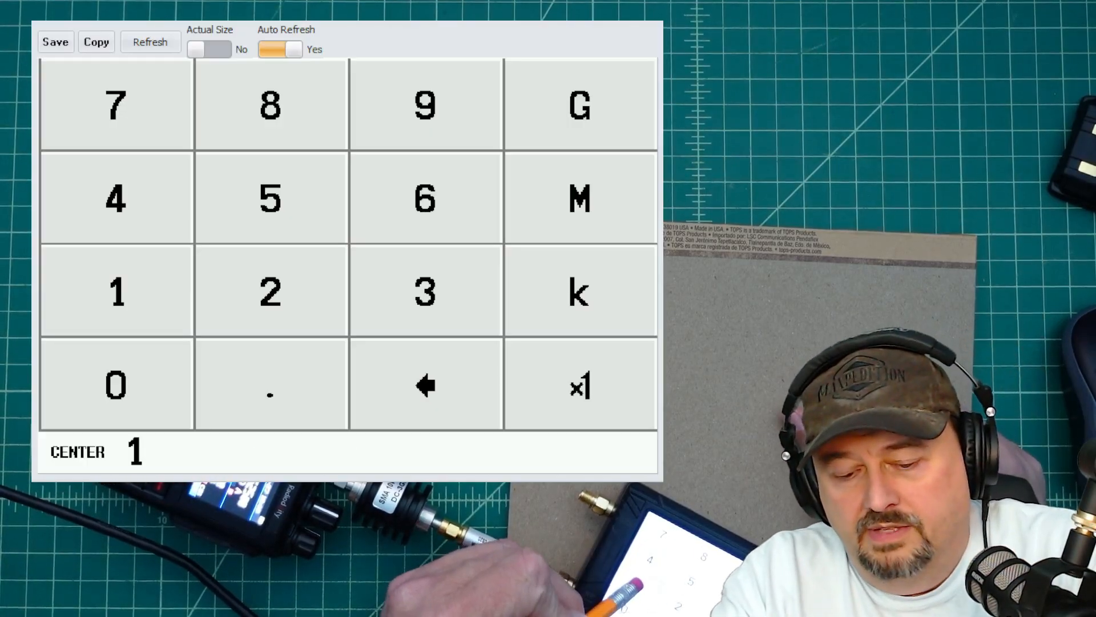
left_click(271, 386)
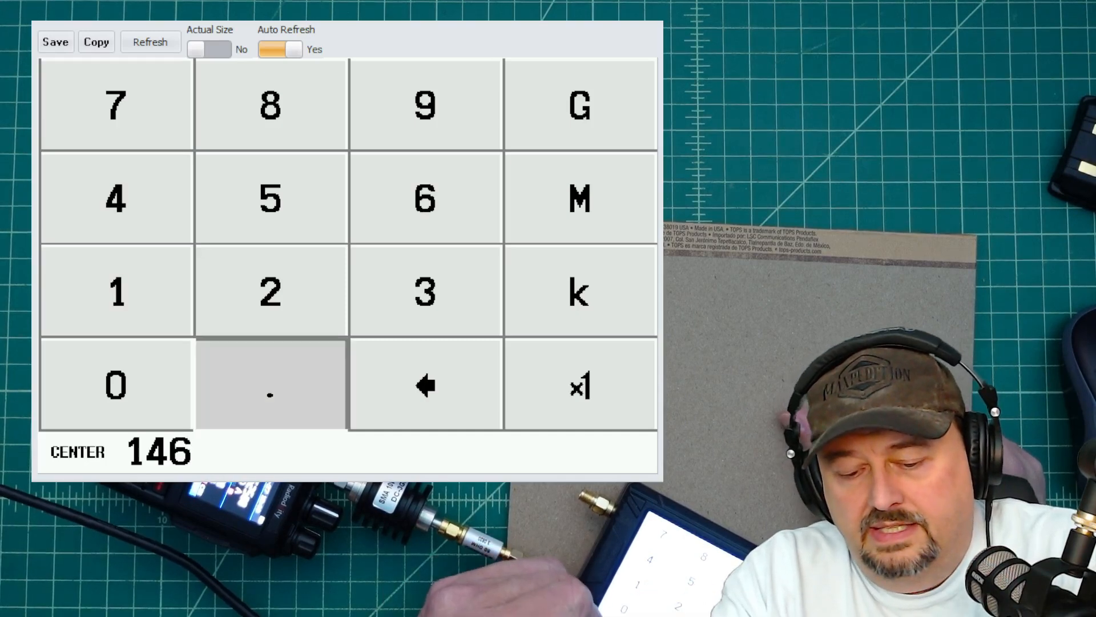
left_click(270, 386)
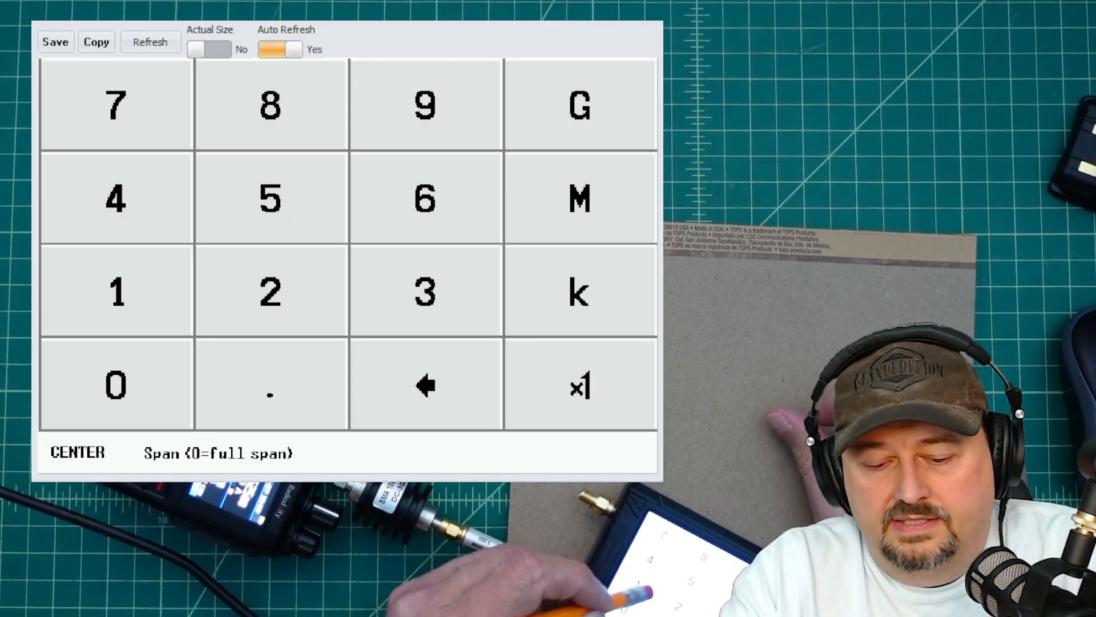
Enter a 5 MHz span on the span keypad
left_click(270, 198)
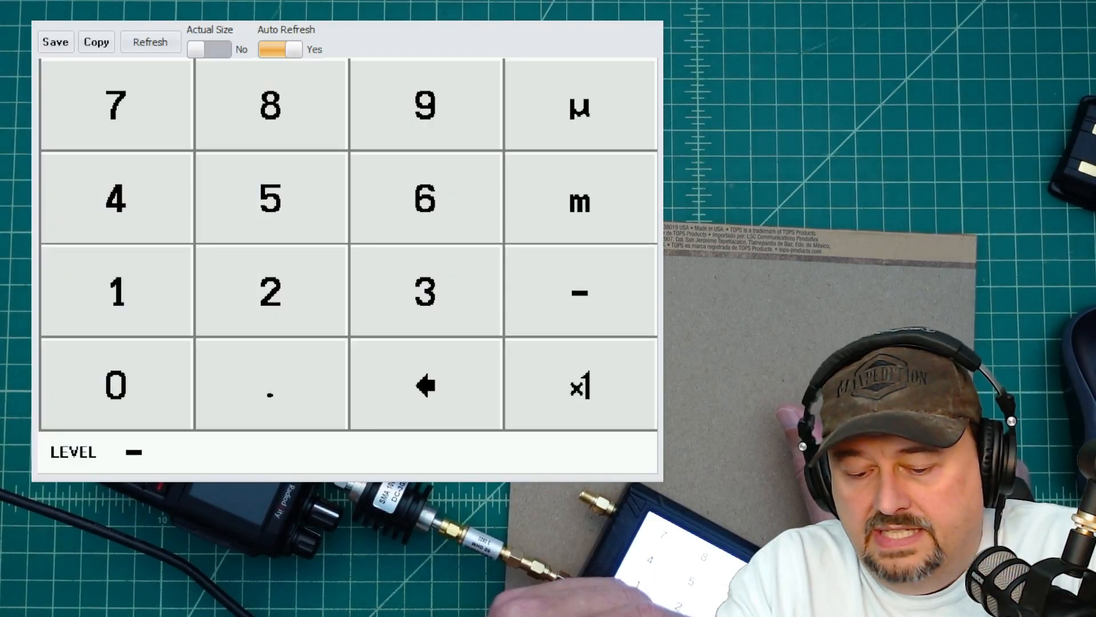
Enter -16 as the Draw Line level and confirm
left_click(270, 385)
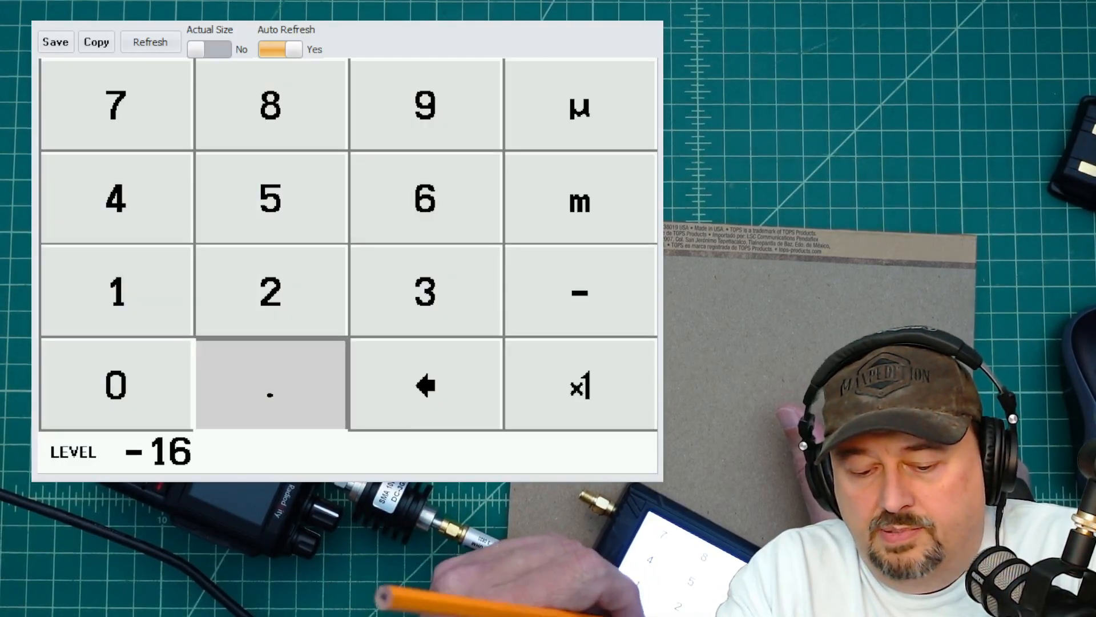
left_click(270, 385)
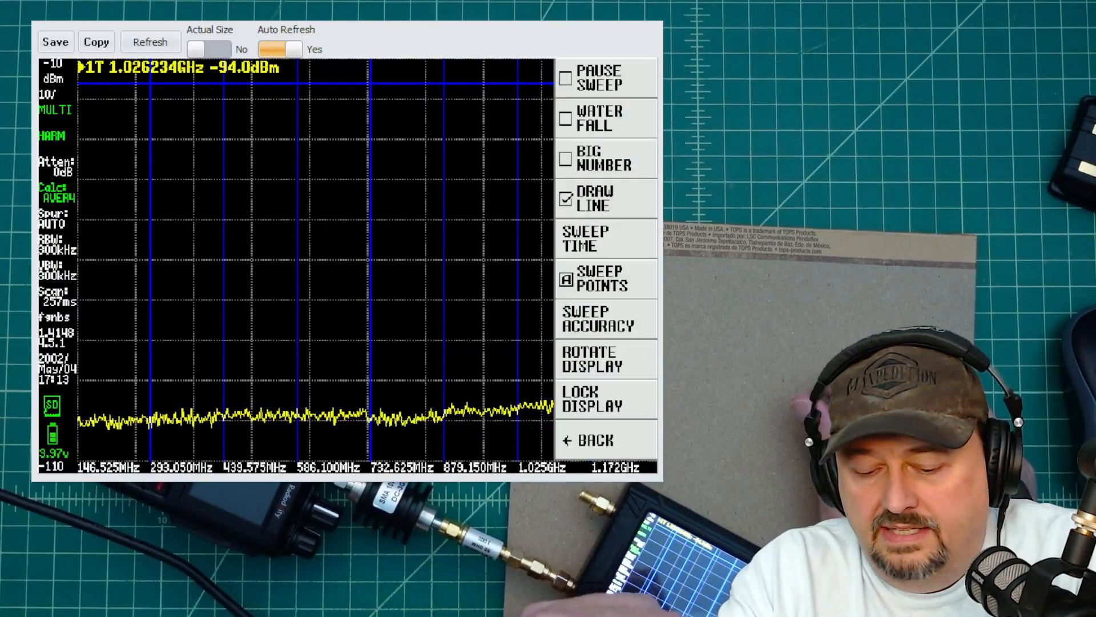
Go back to Level > Ext Gain, enter -70 dB and confirm with x1
left_click(594, 441)
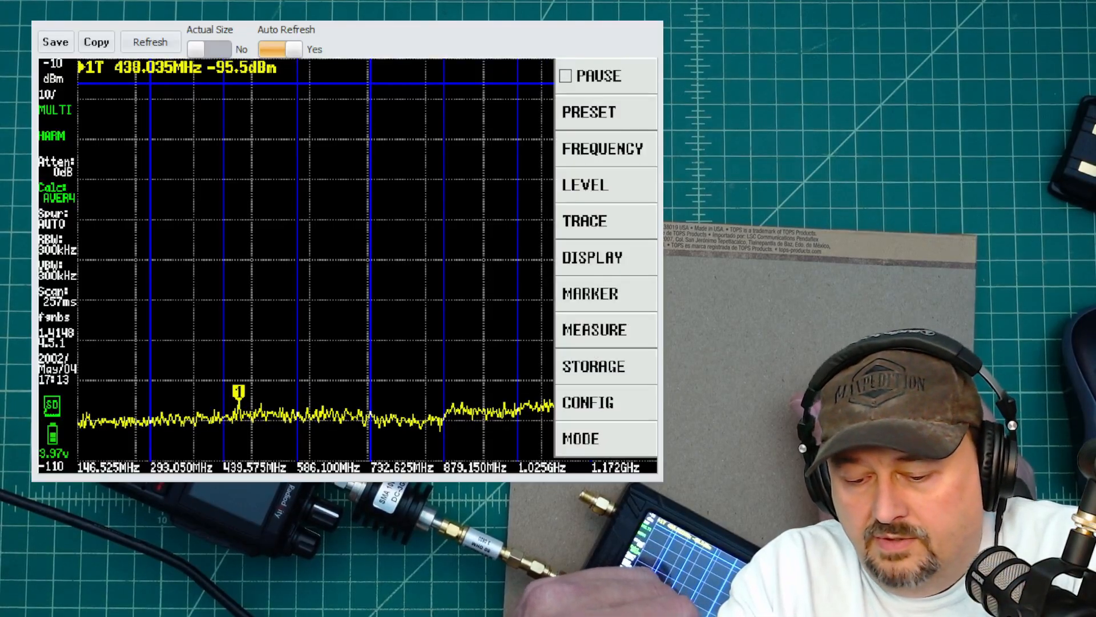
left_click(585, 185)
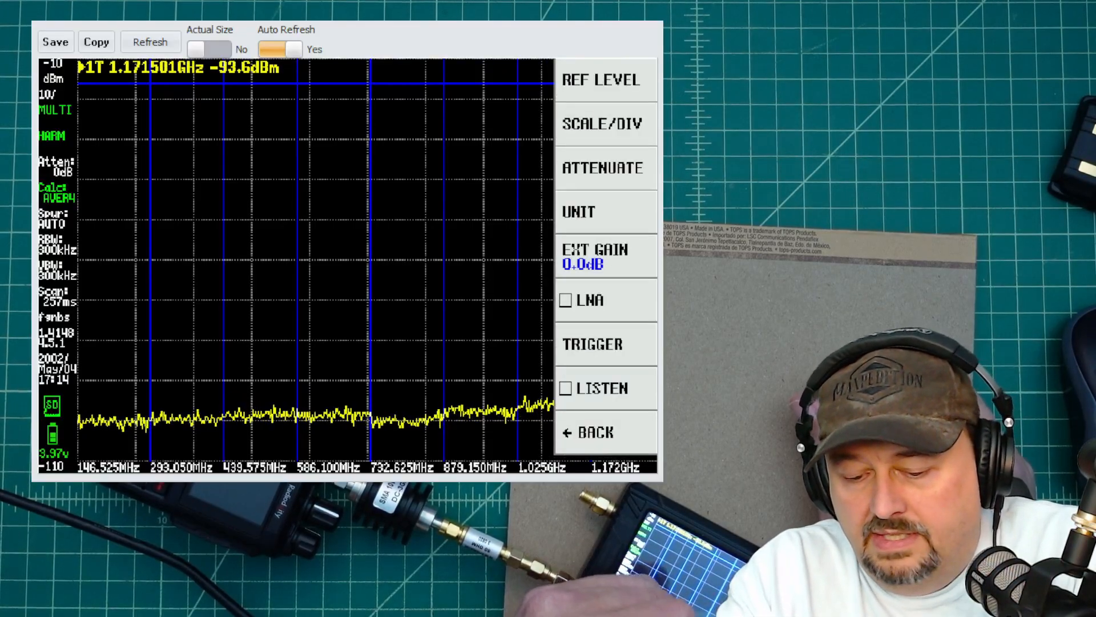
left_click(593, 257)
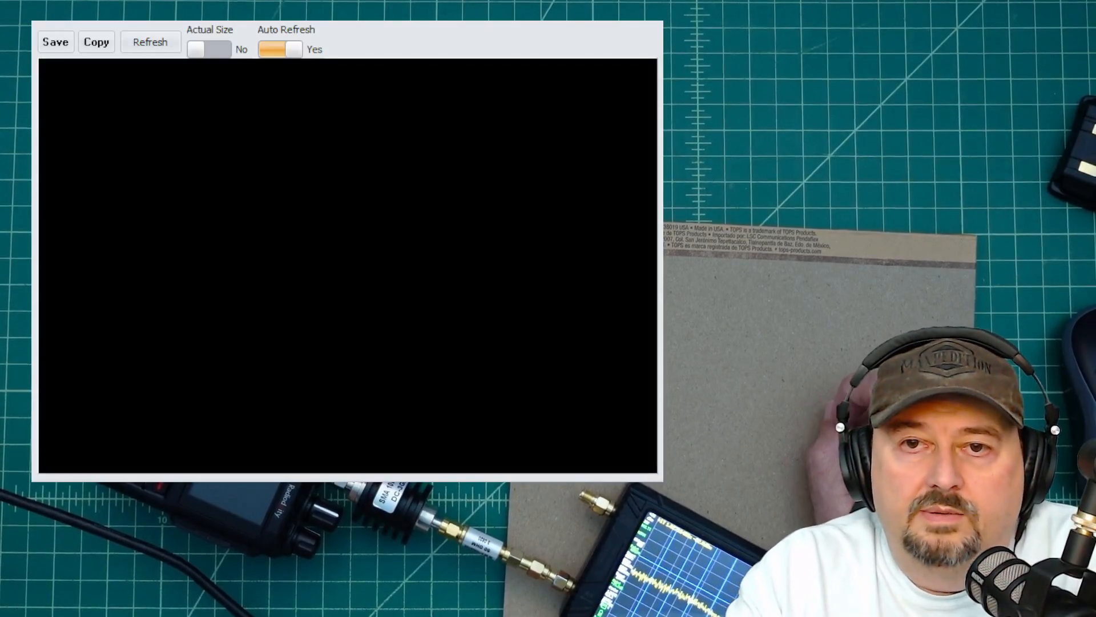
left_click(149, 41)
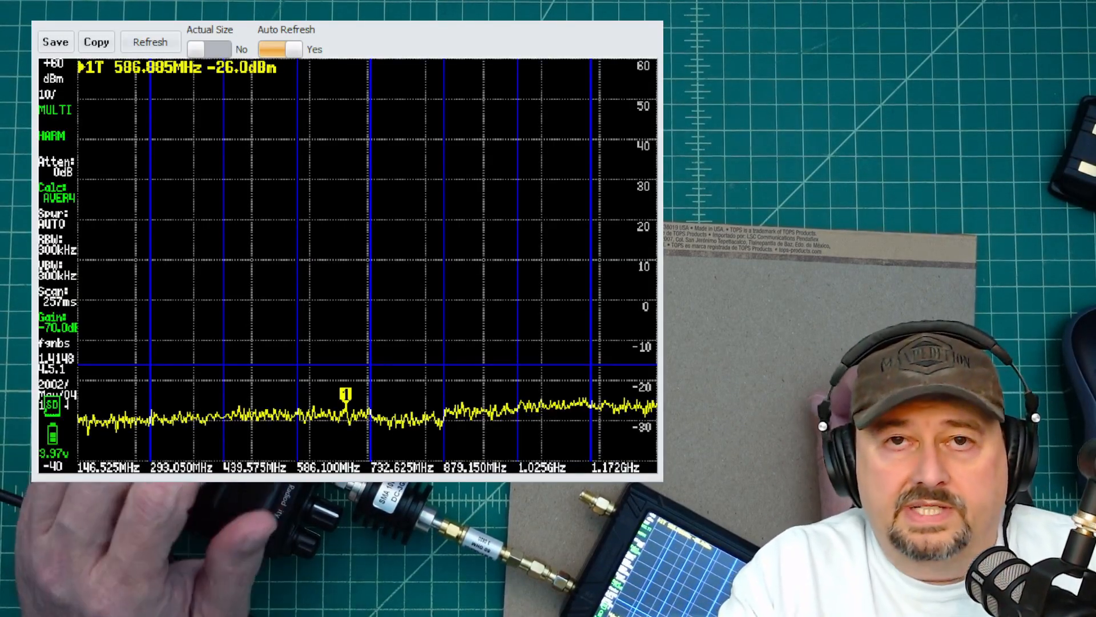